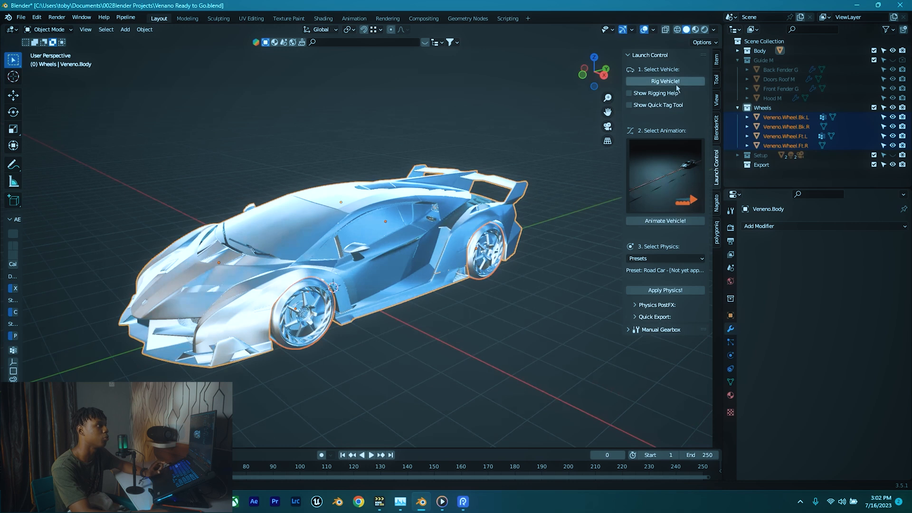
# Generate the Launch Control vehicle rig for the selected Veneno body and wheels.
pyautogui.click(665, 82)
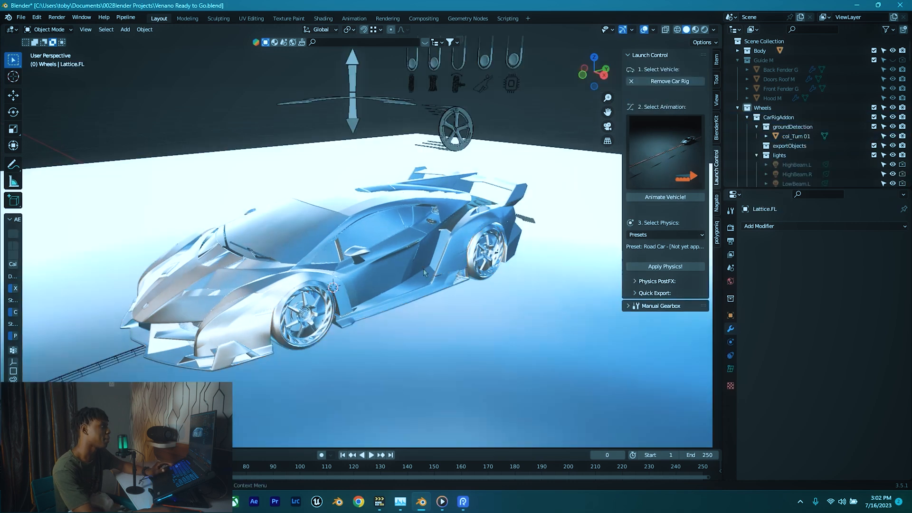